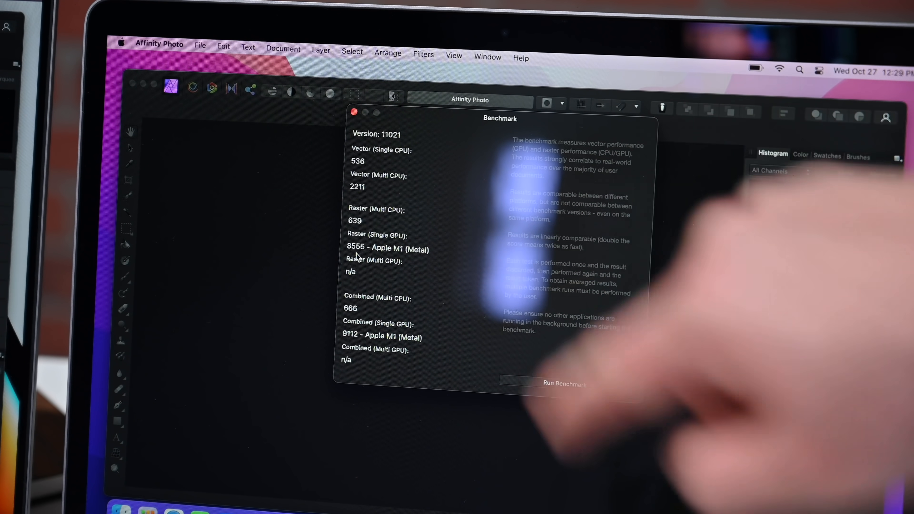
click(565, 384)
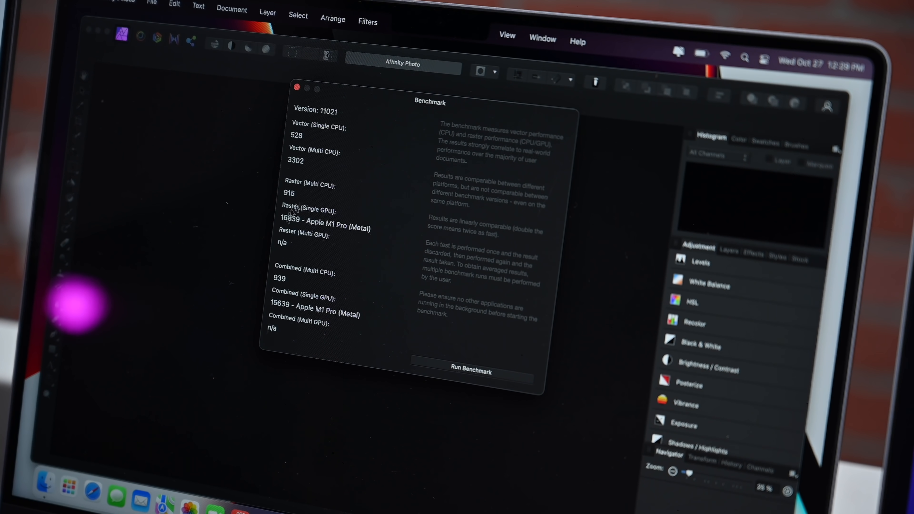
mouse_move(366, 228)
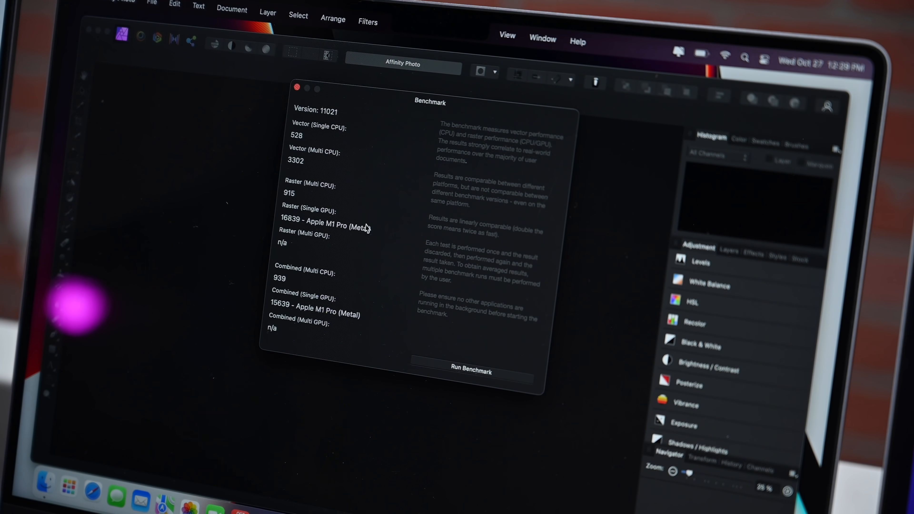